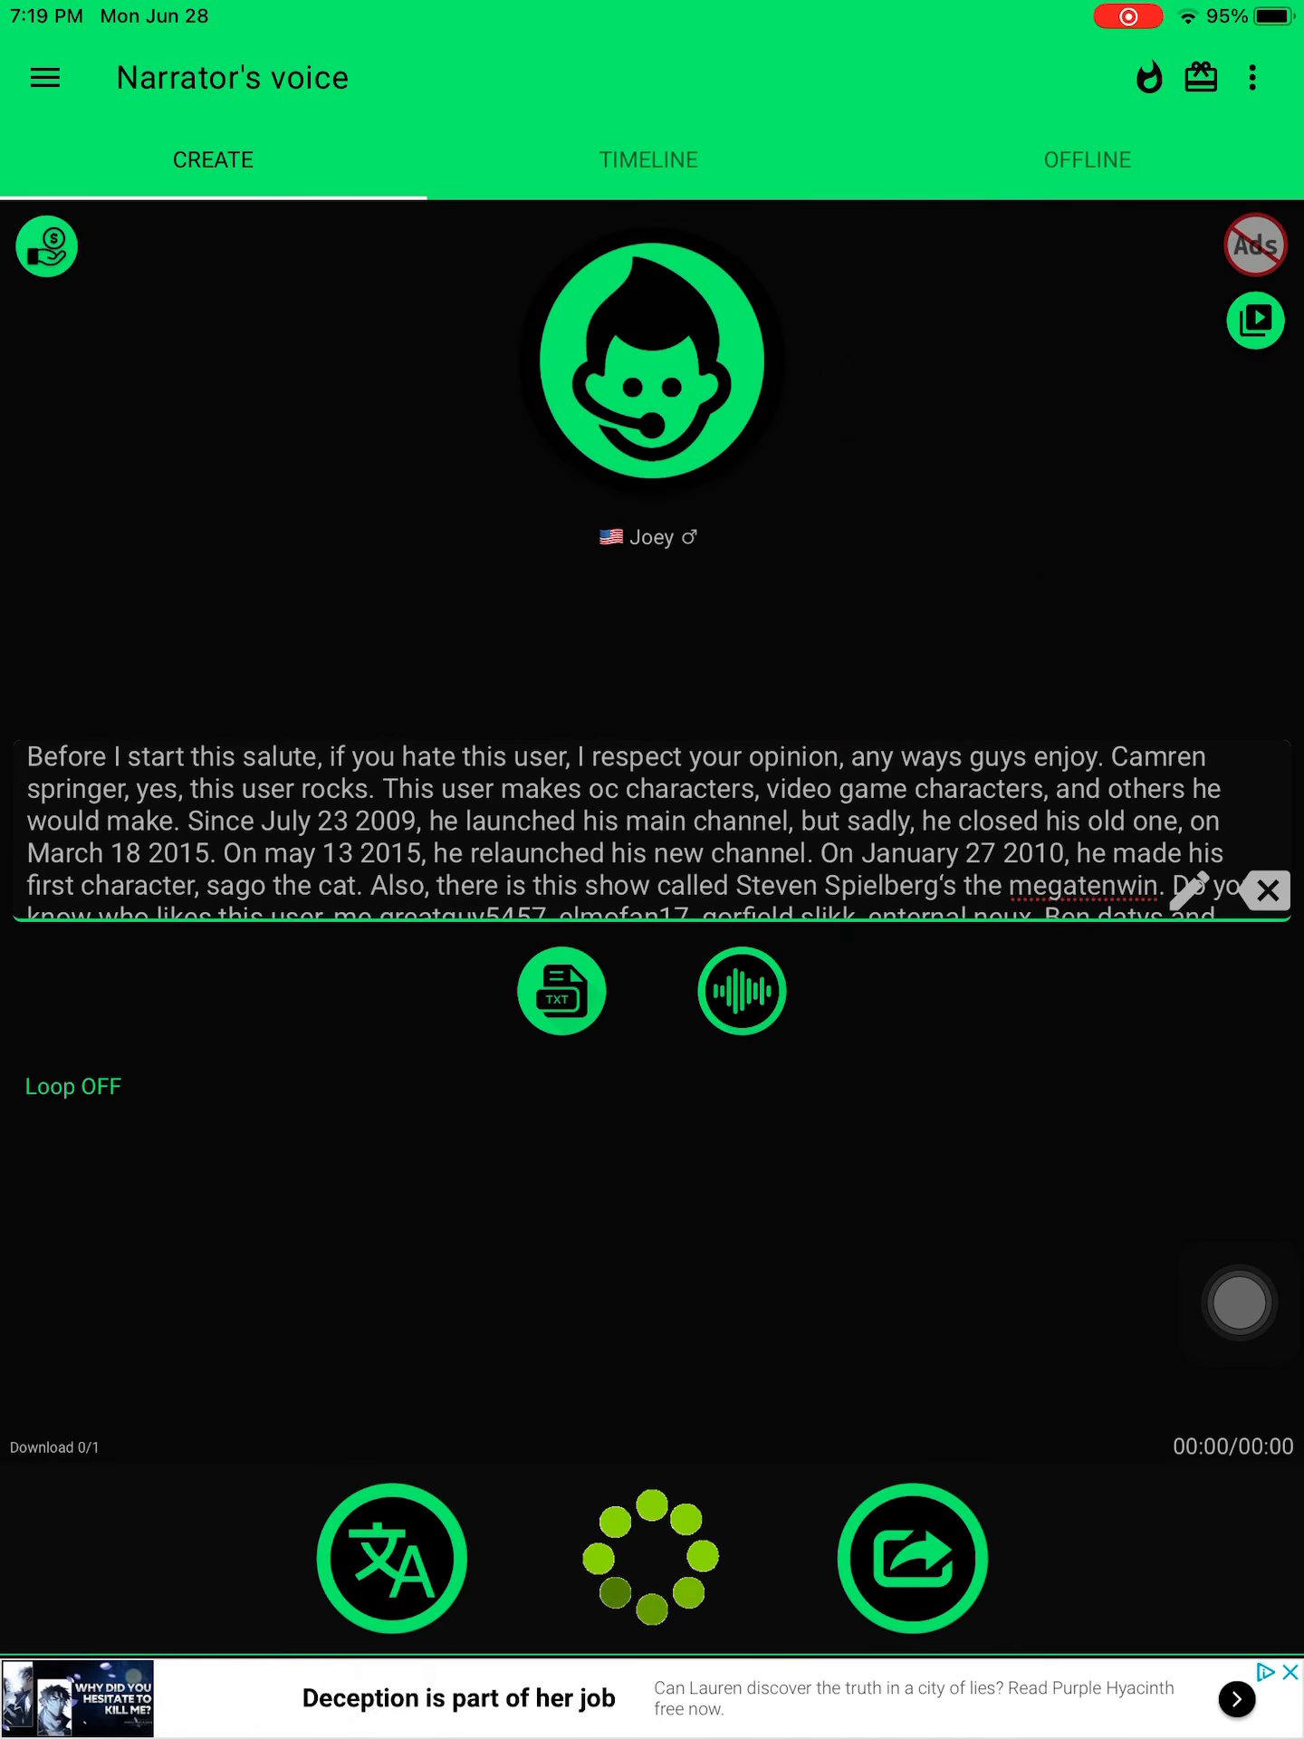
- Play the salute text in the Joey voice as a 1:36 narration
click(649, 1558)
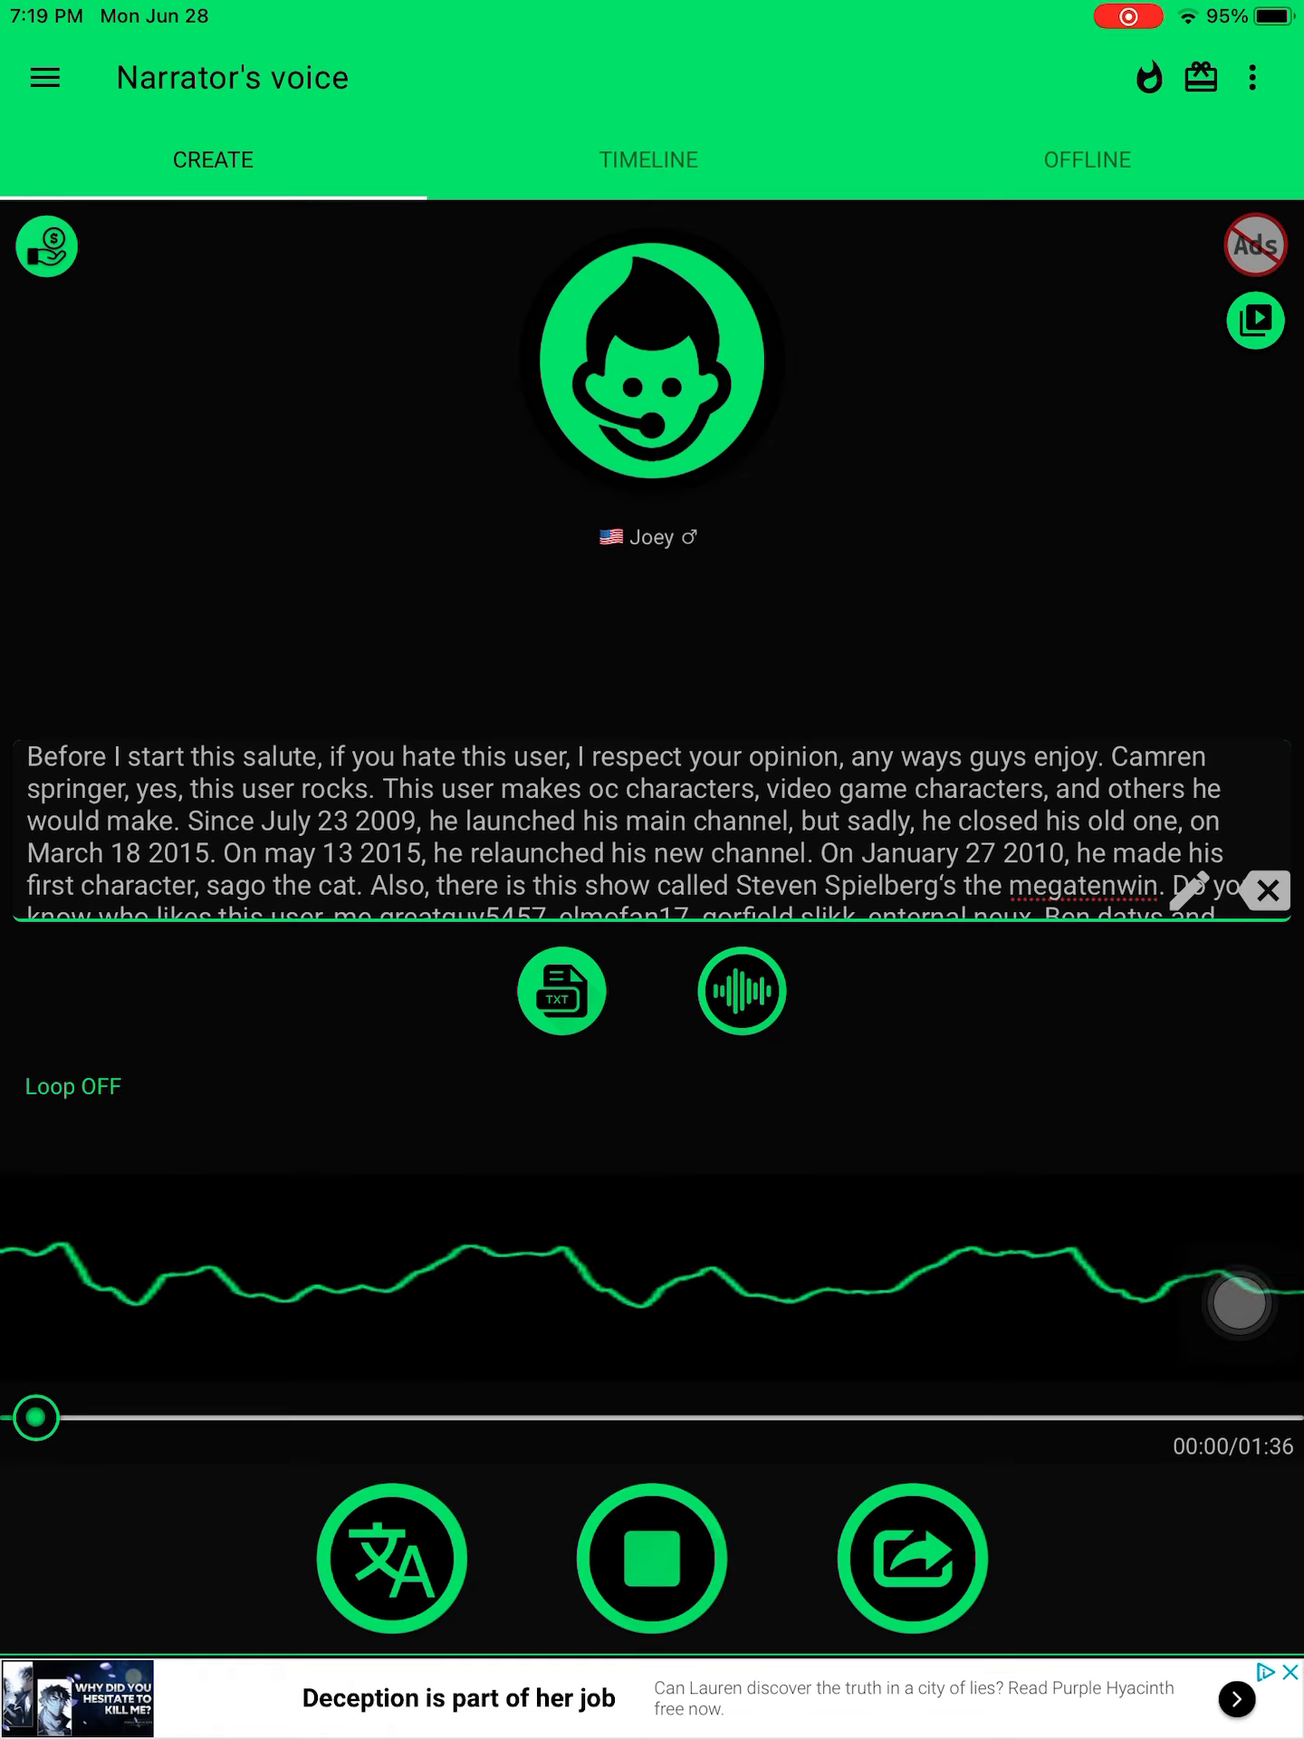
- Let Joey's 1:36 salute play nearly to the end, then restart playback
click(648, 1558)
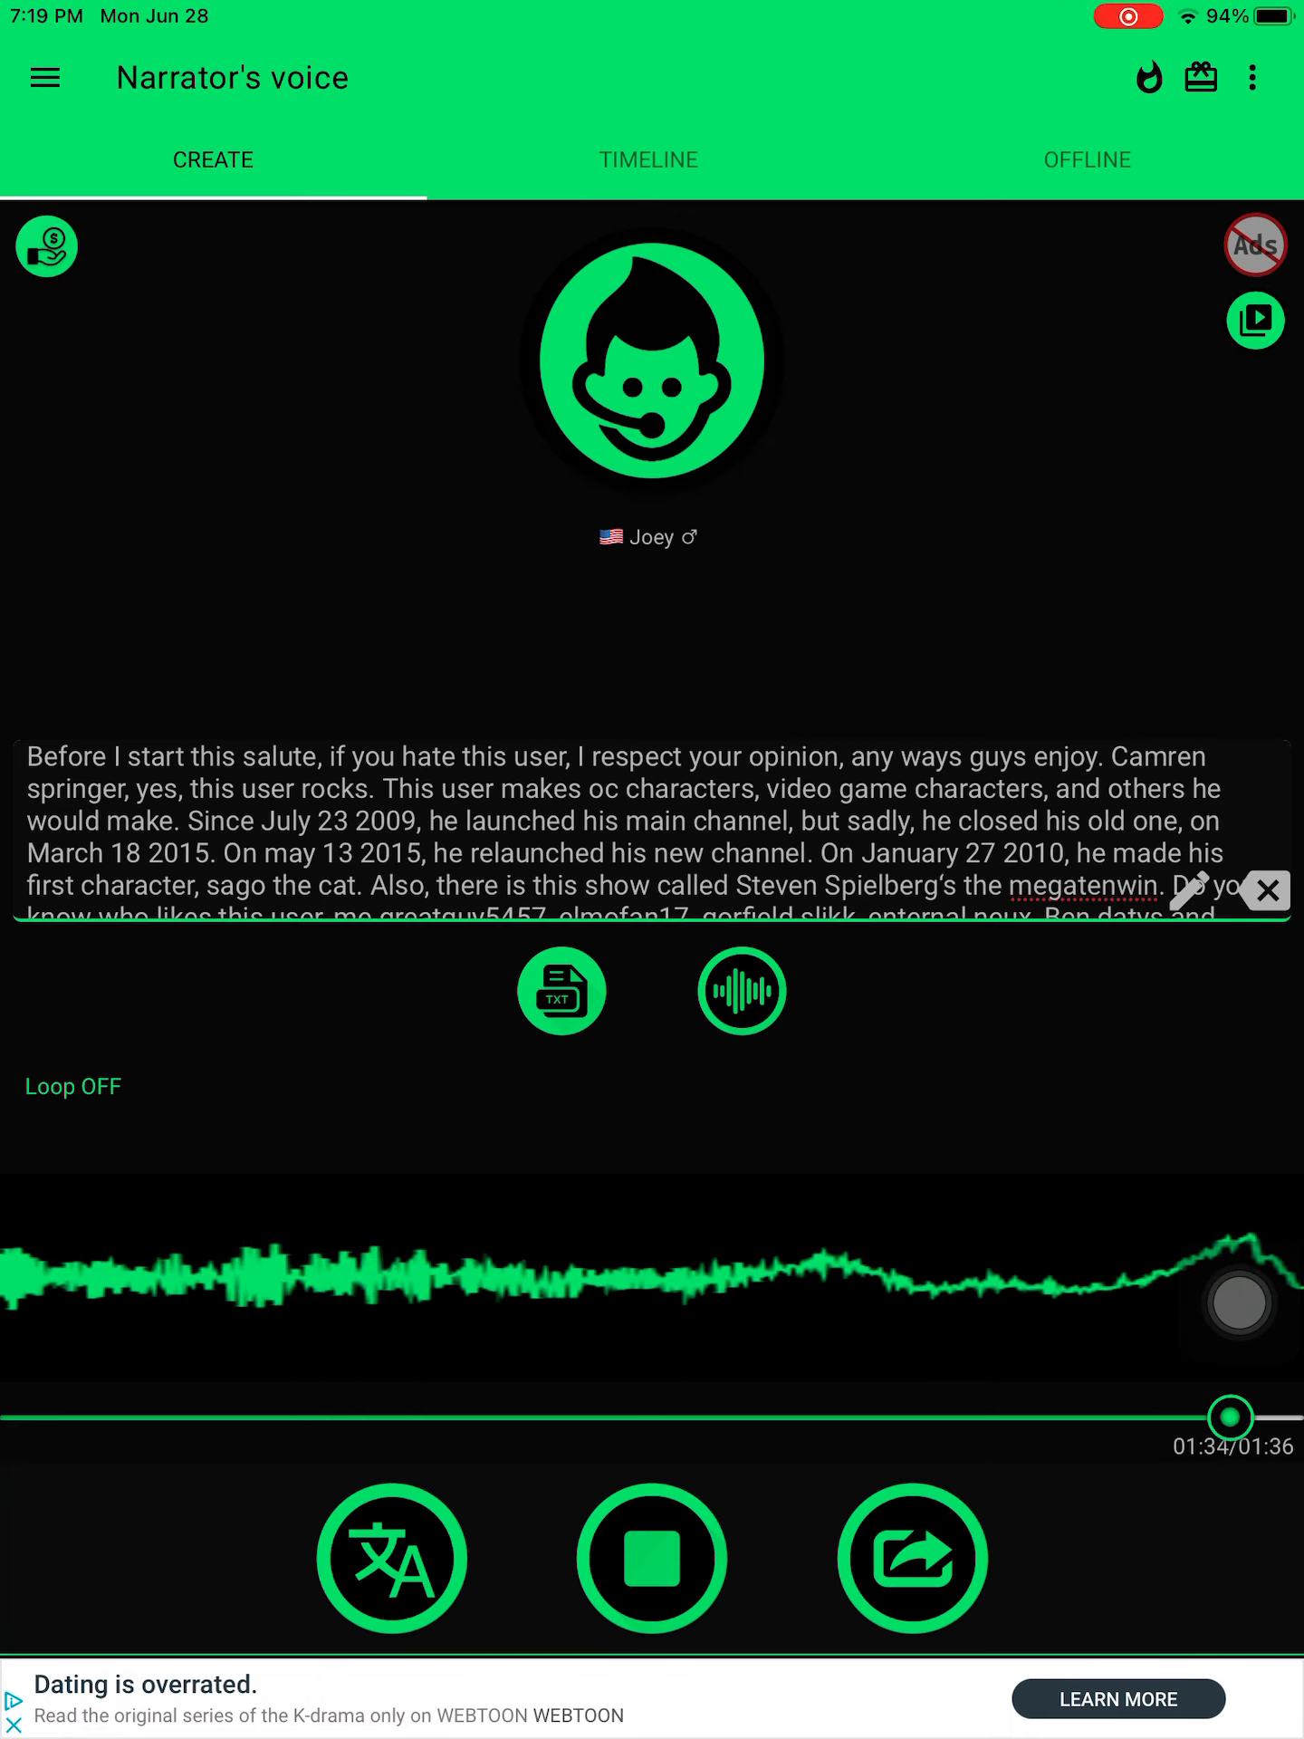
click(649, 1557)
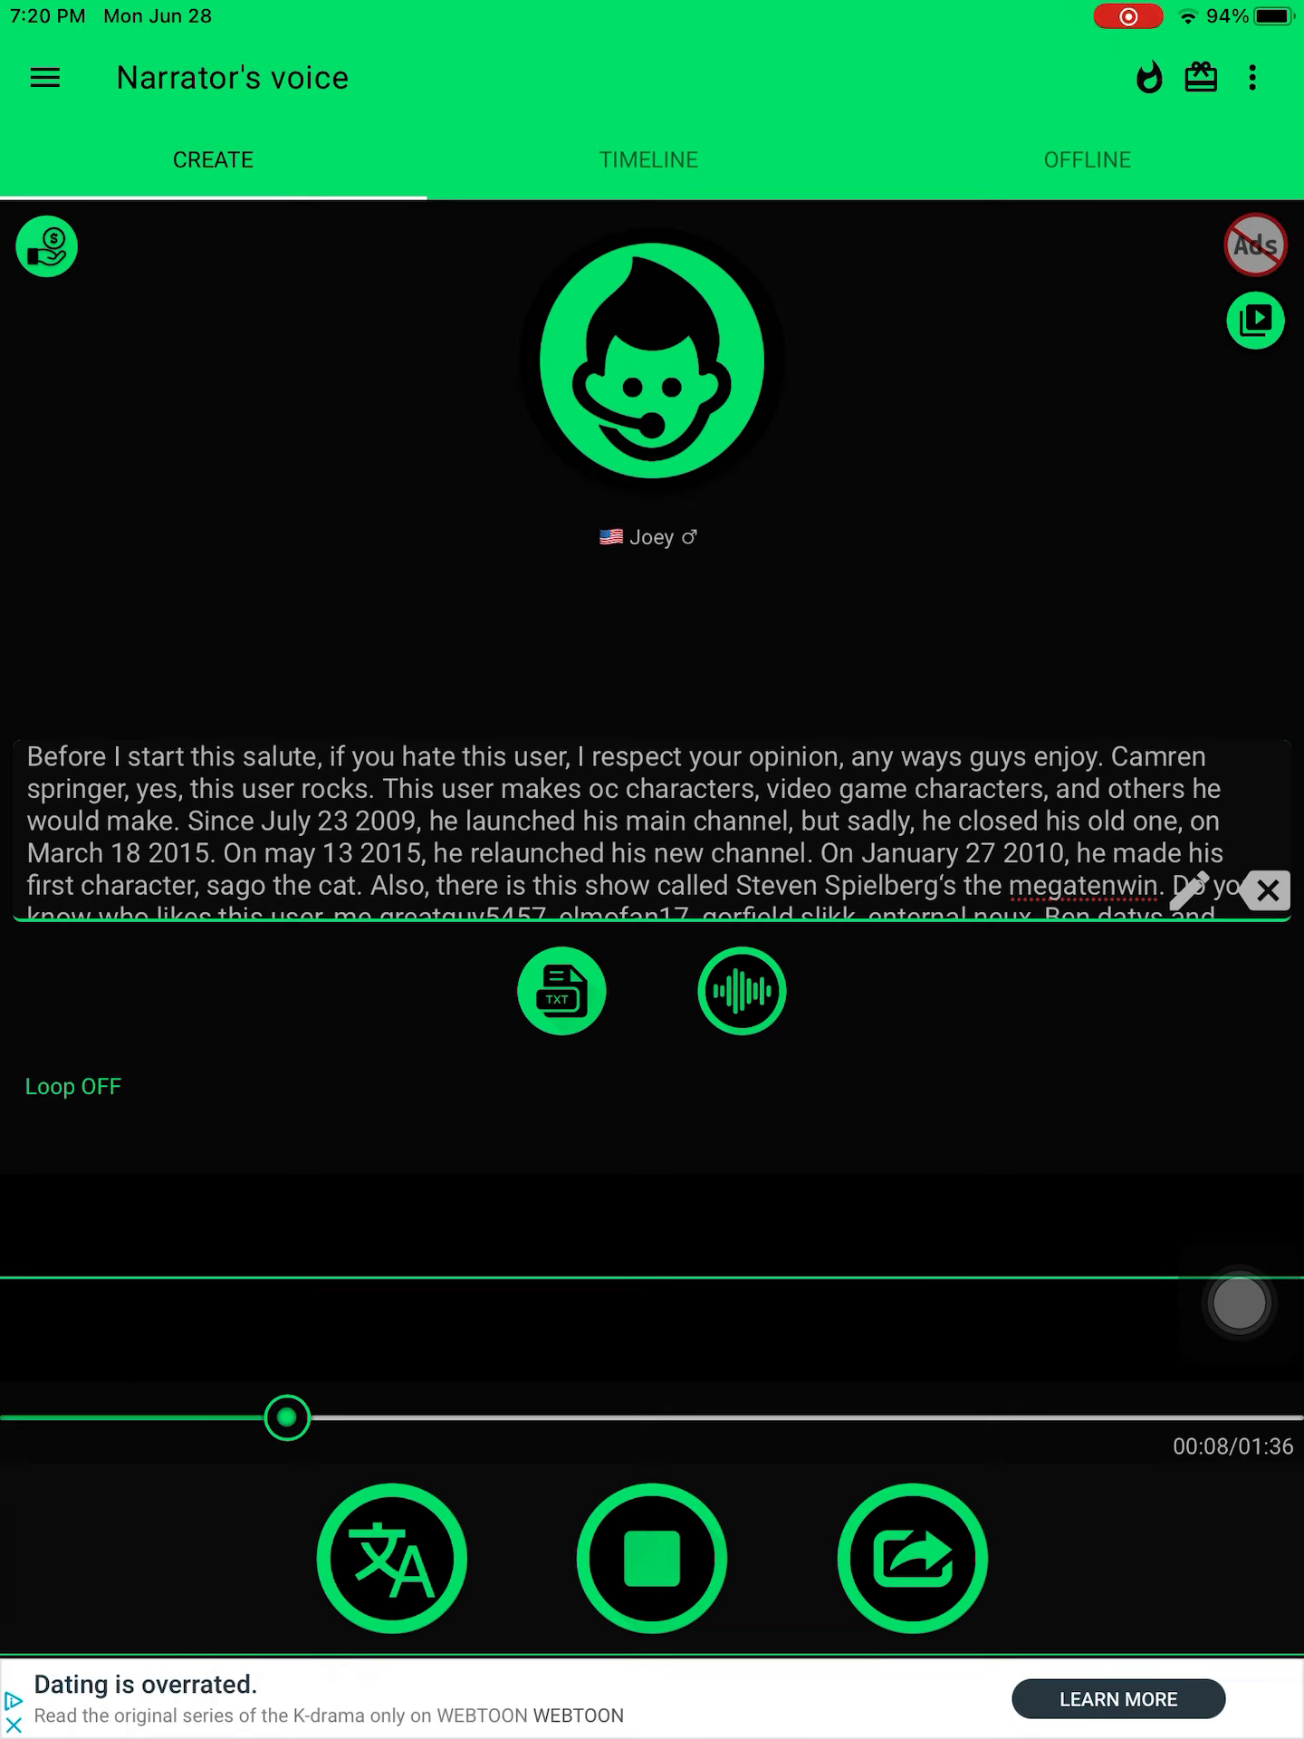
- Stop the salute replay and choose Earn coins to watch a rewarded video
click(651, 1557)
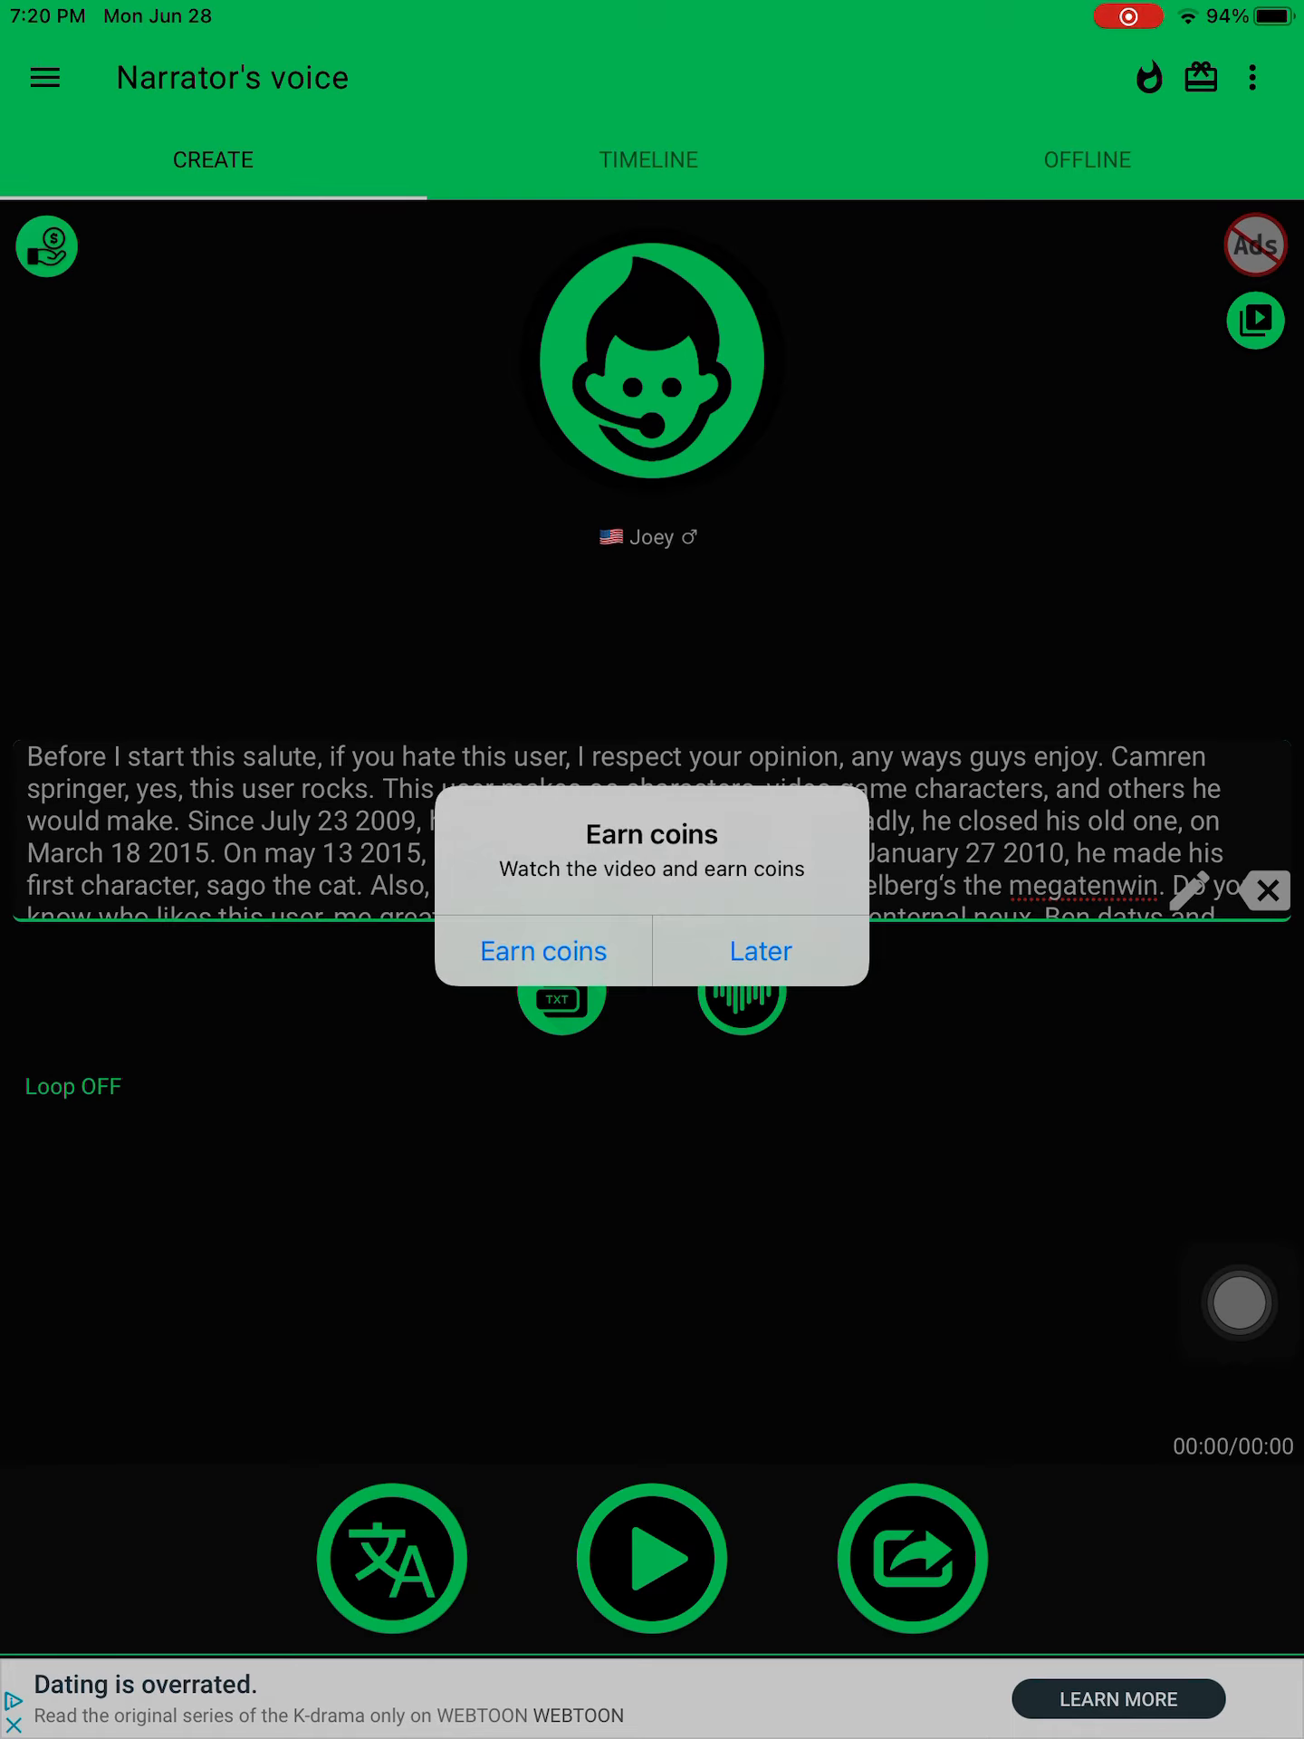
click(542, 950)
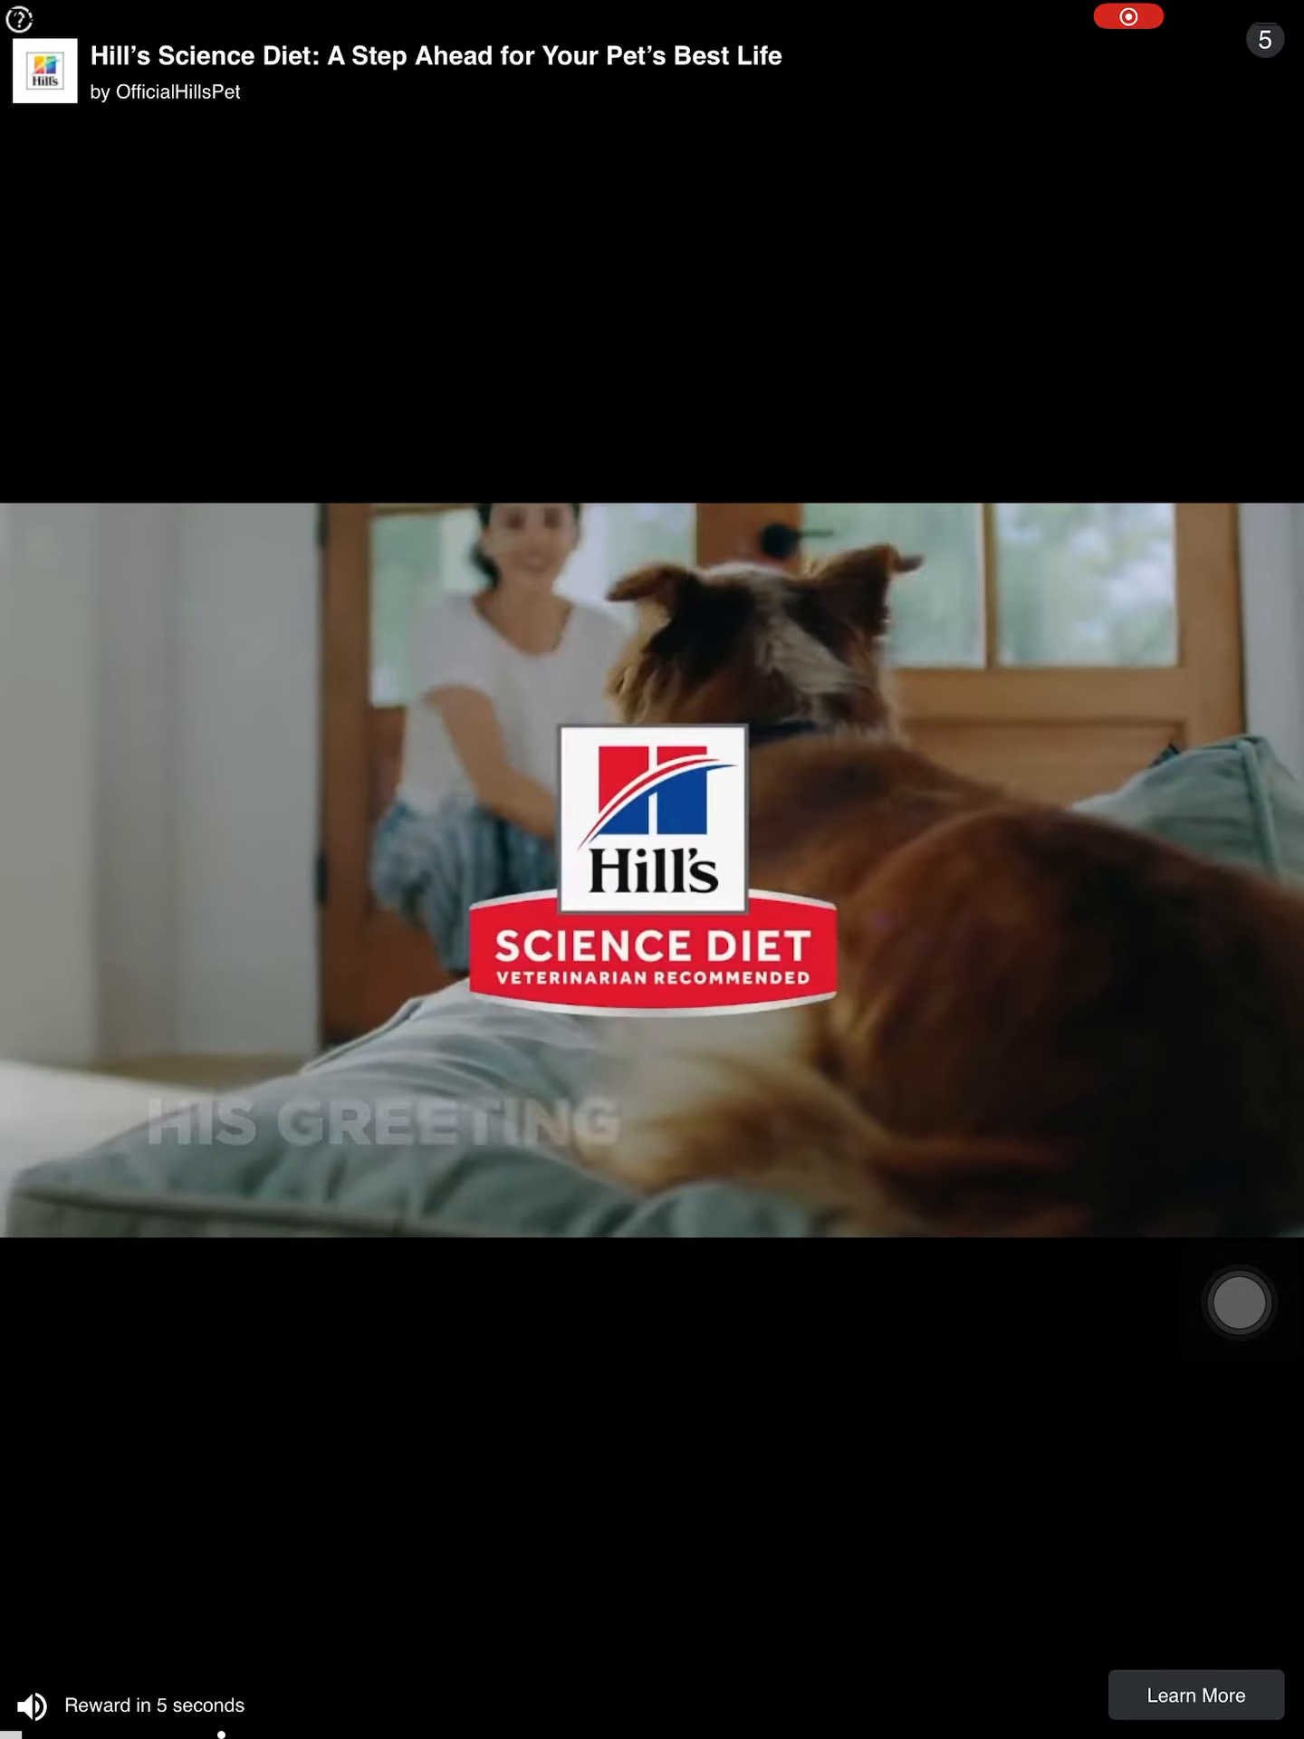